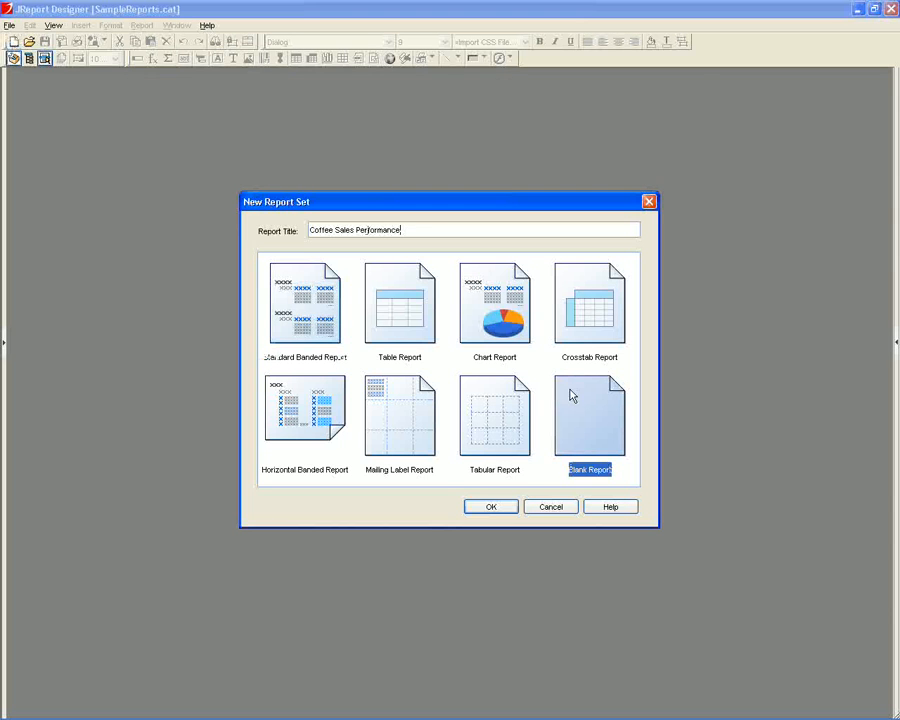
Step: Create the blank report set titled 'Coffee Sales Performance'
{"action": "left_click", "coordinate": [490, 506]}
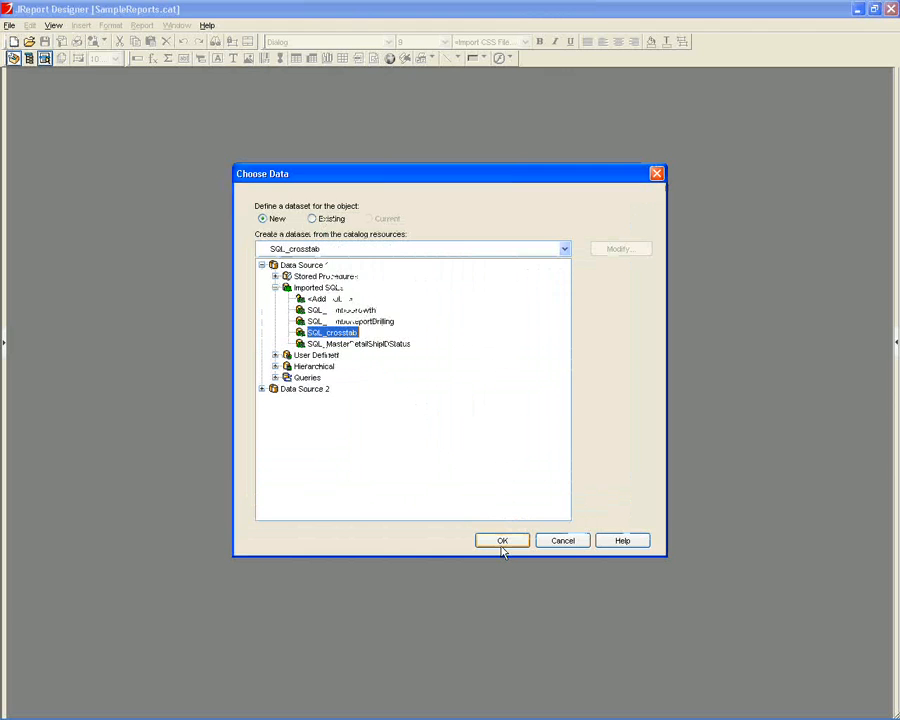
Step: Use the SQL_crosstab imported SQL as the report's data
{"action": "left_click", "coordinate": [502, 540]}
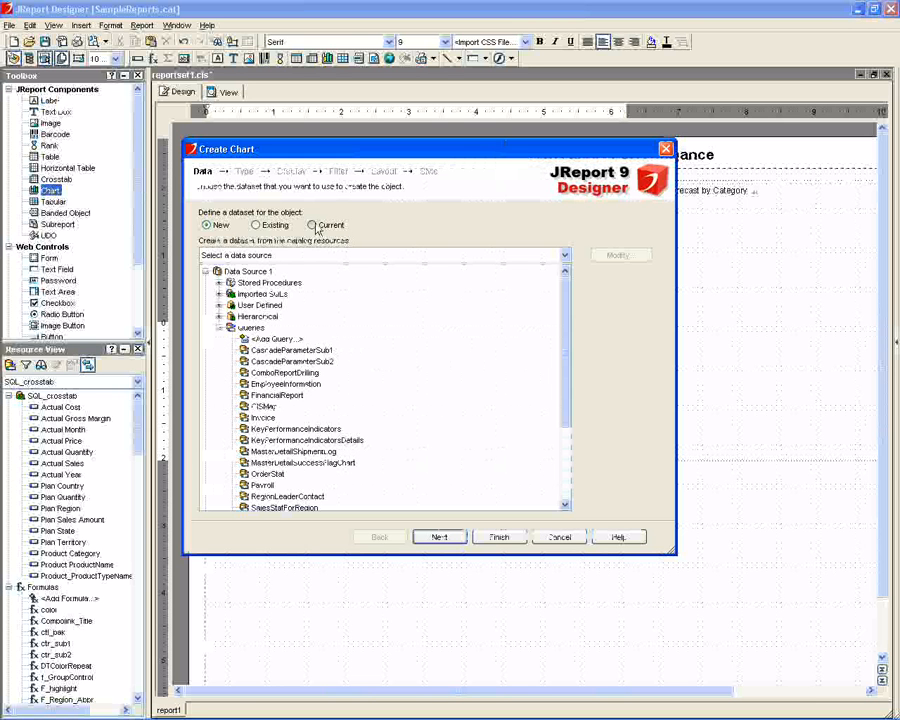
Step: Create a Gauge chart from the current dataset showing region actual versus forecast values
{"action": "left_click", "coordinate": [312, 225]}
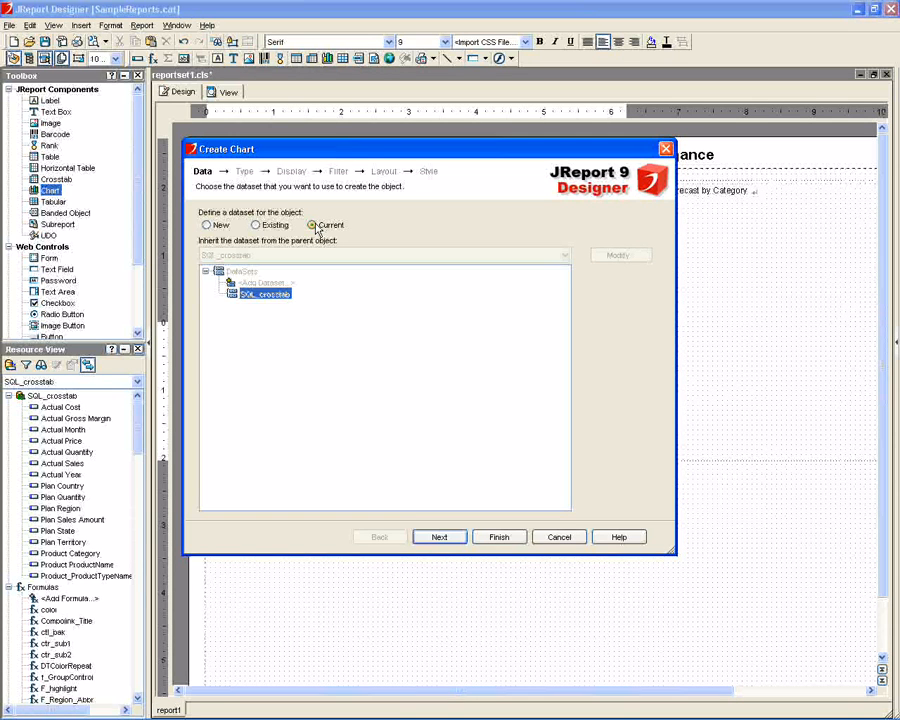
{"action": "left_click", "coordinate": [438, 537]}
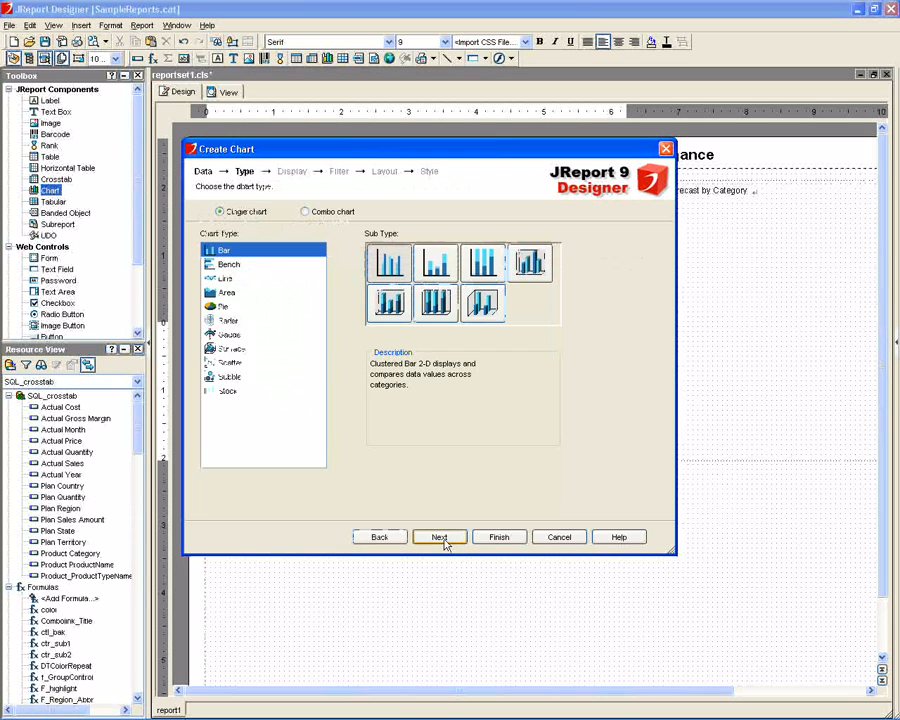
{"action": "left_click", "coordinate": [228, 334]}
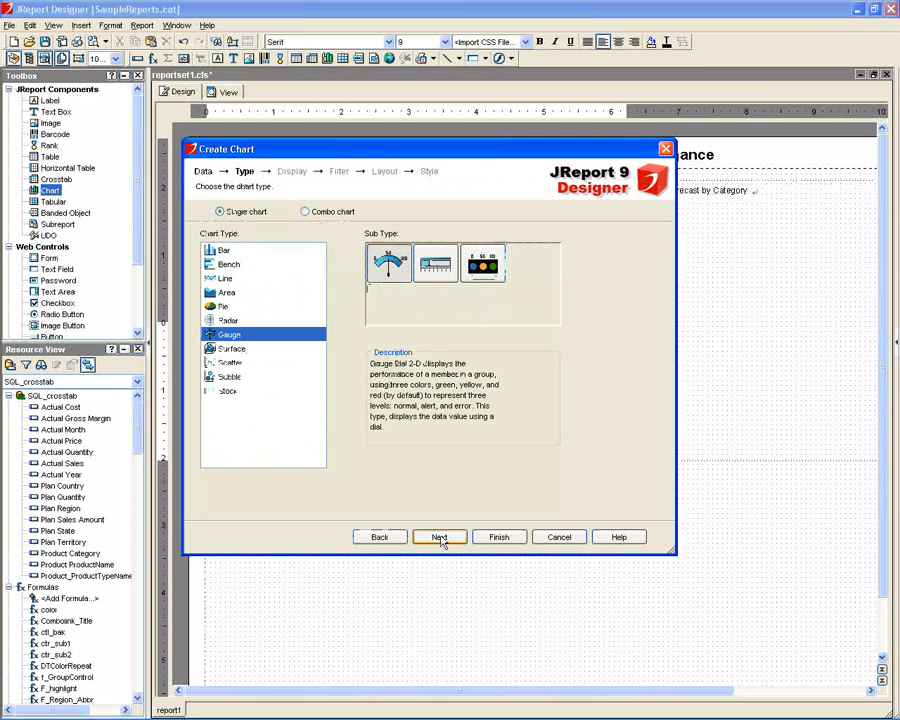
{"action": "left_click", "coordinate": [438, 537]}
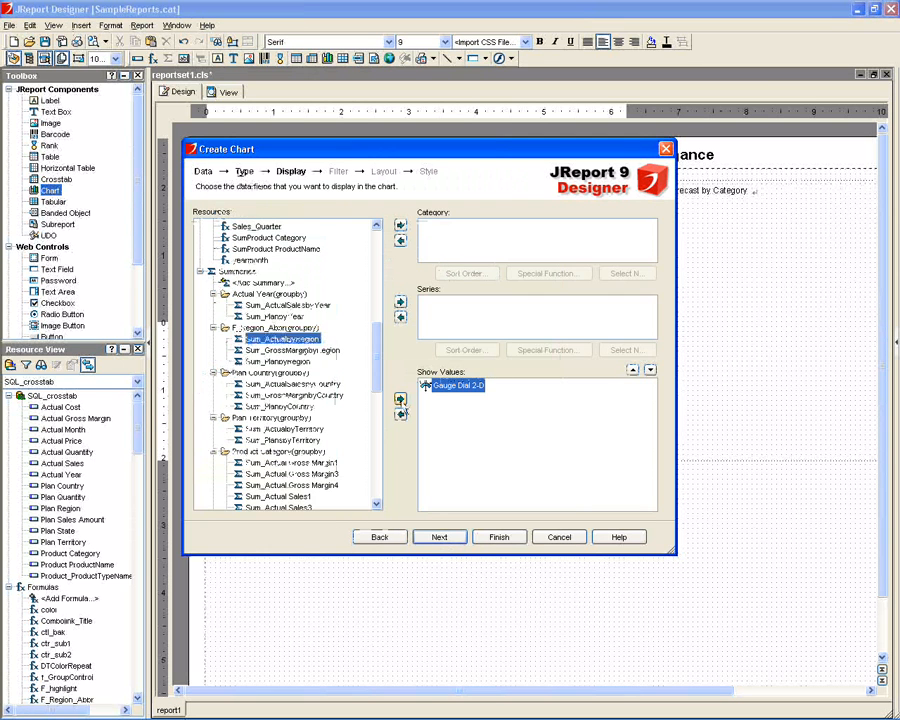
{"action": "left_click", "coordinate": [498, 537]}
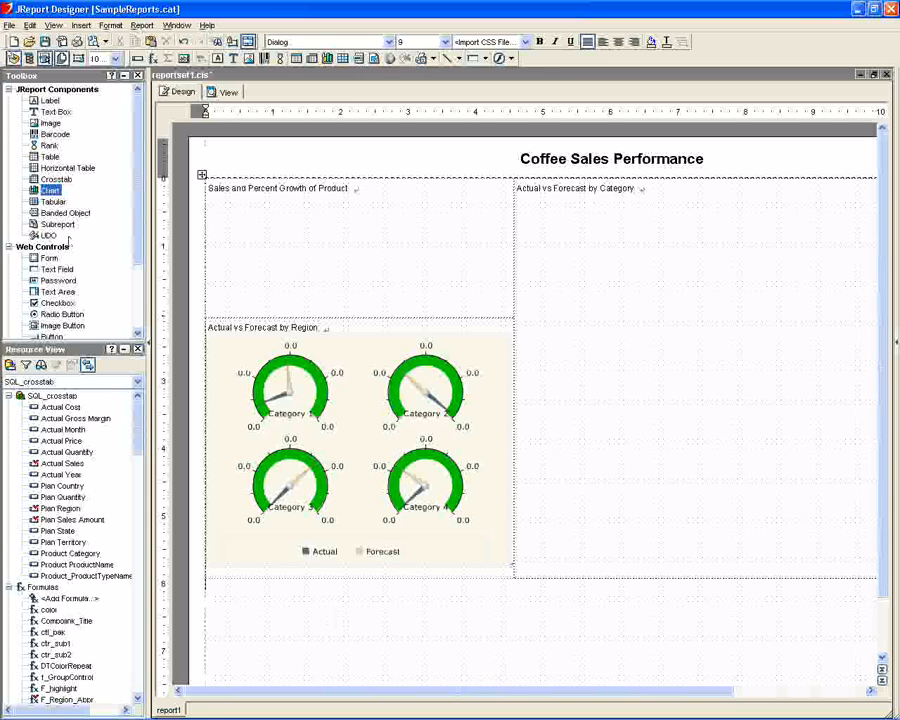
Step: Insert the Combo_Chart.cls subreport under Sales and Percent Growth of Product
{"action": "left_click", "coordinate": [56, 224]}
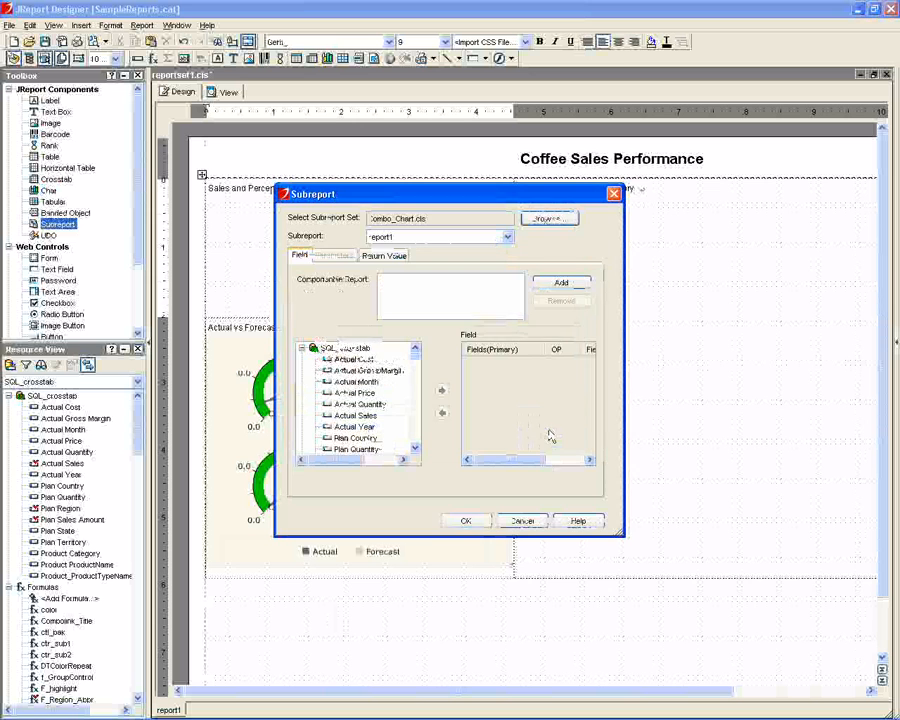
{"action": "left_click", "coordinate": [522, 521]}
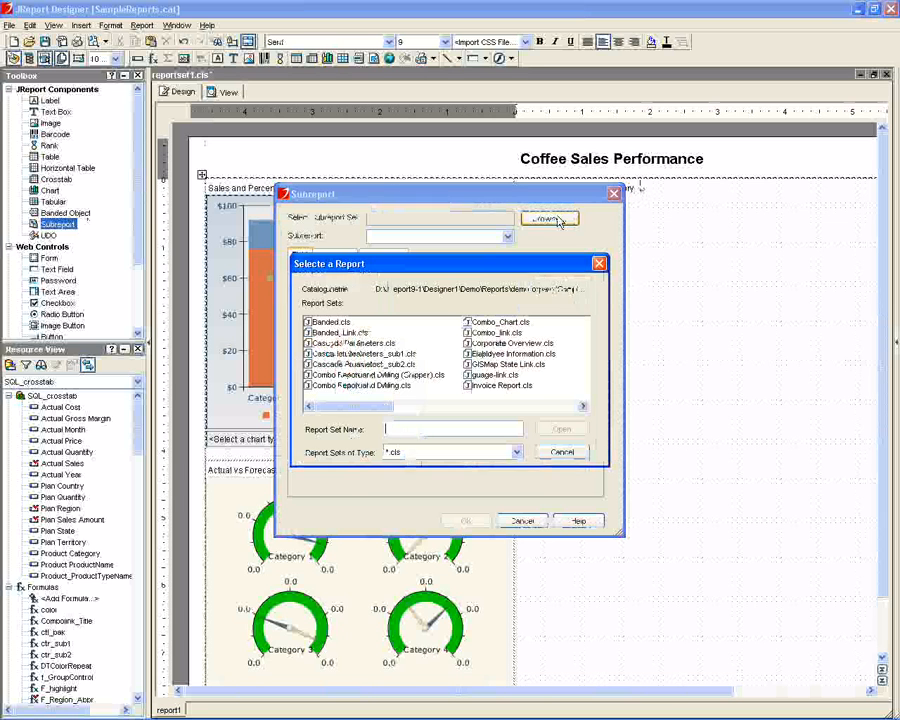
Step: Insert Banded.cls as the forecast table subreport under Actual vs Forecast by Category
{"action": "left_click", "coordinate": [331, 321]}
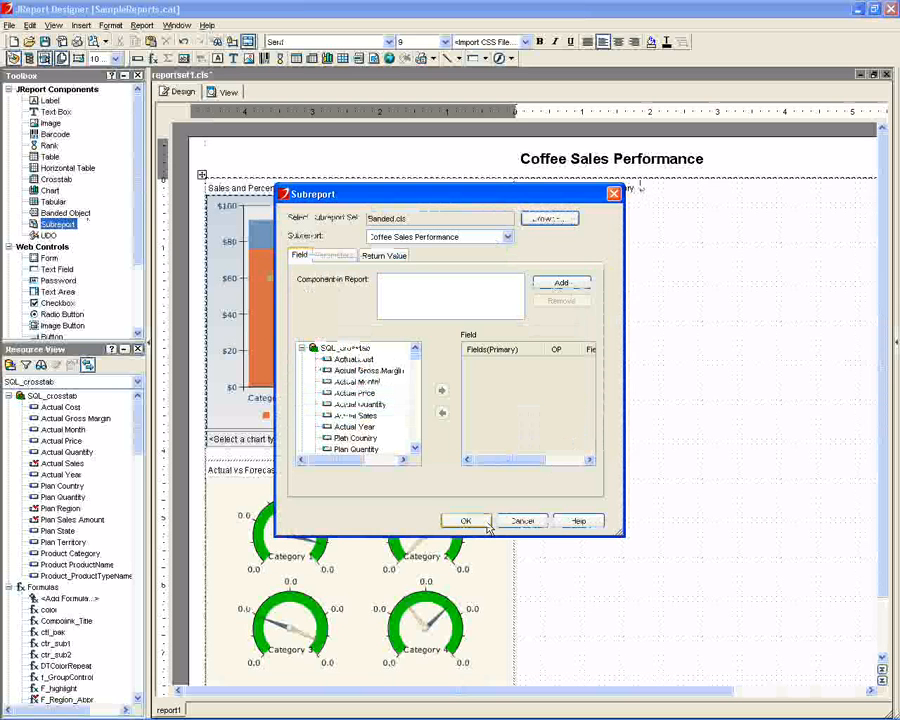
{"action": "left_click", "coordinate": [464, 520]}
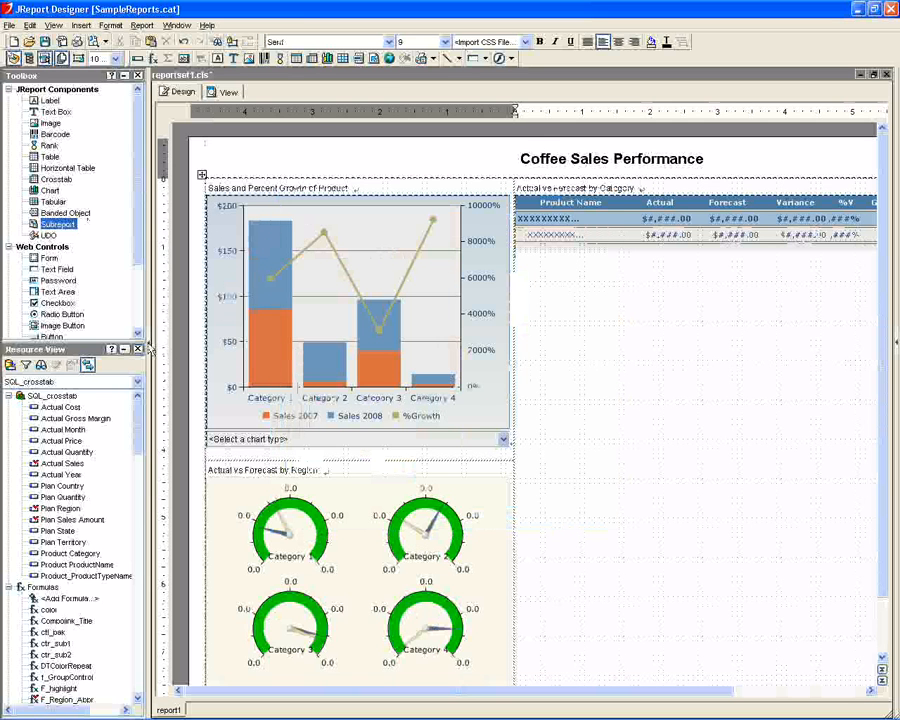